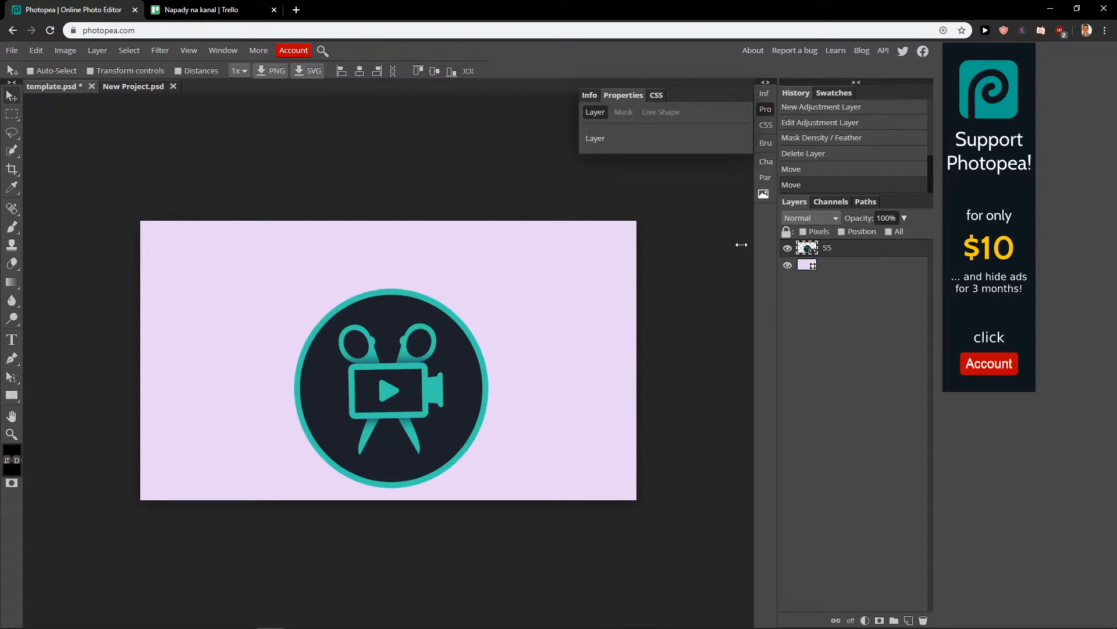
mouse_move(12, 343)
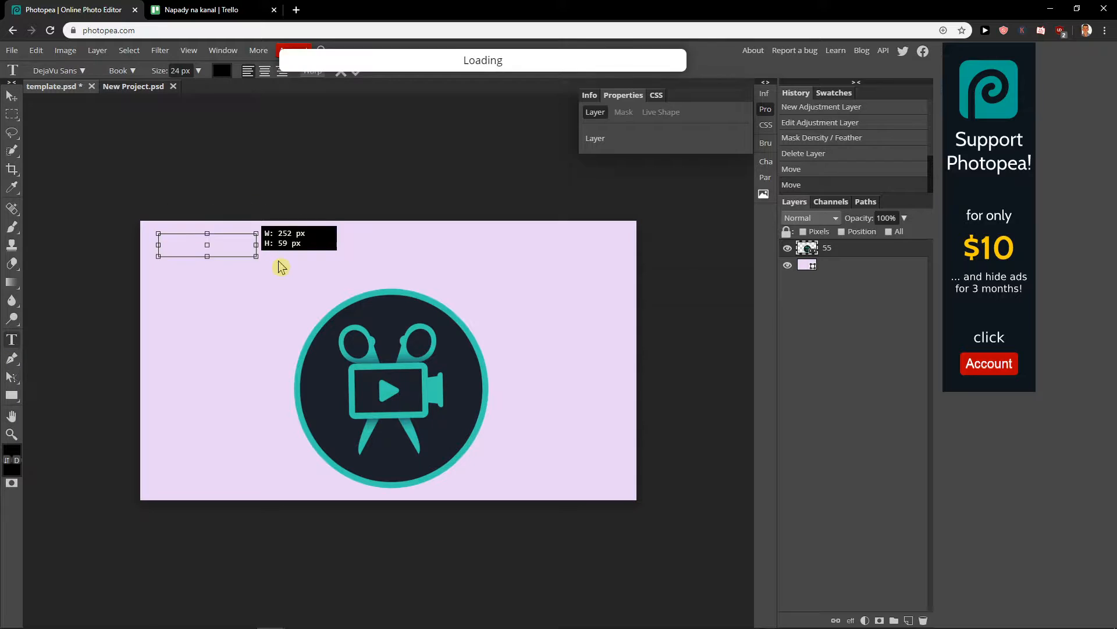
Add a wide text box with 'NEW VIDEO COMMING SOON!' at the top and enlarge it to 83 px.
drag(255, 255, 578, 284)
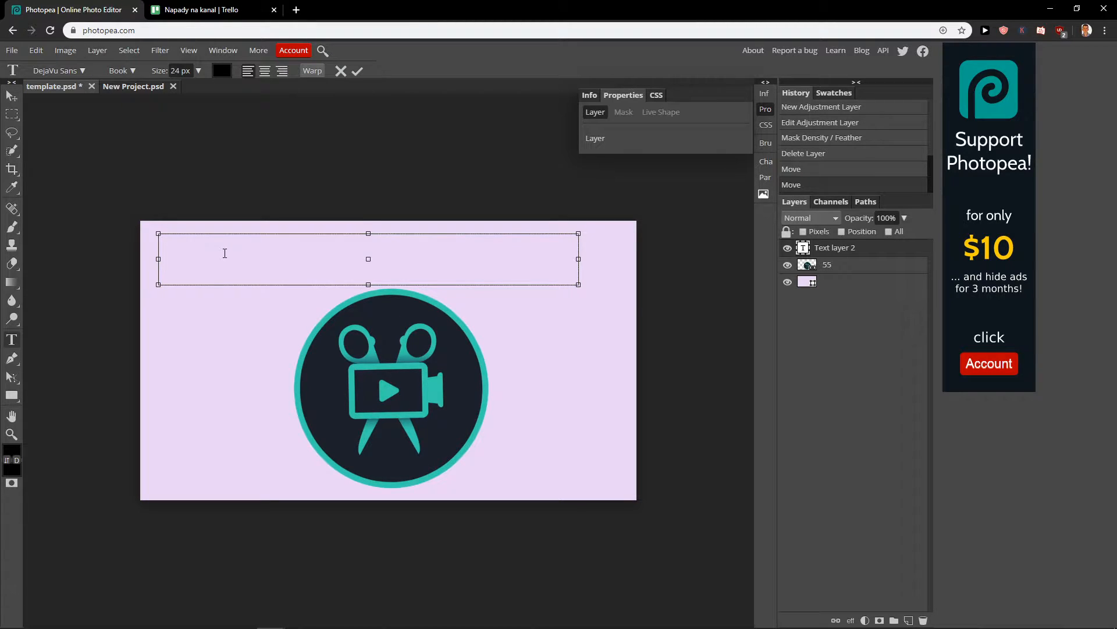
text(NEW)
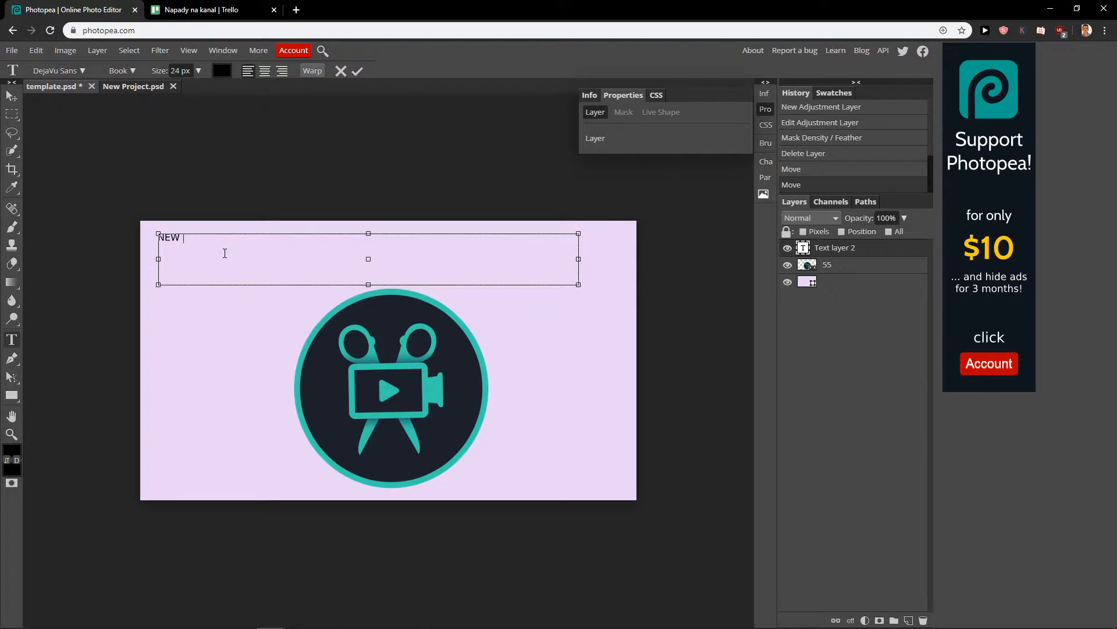
text(VIDEO COMMING SOON)
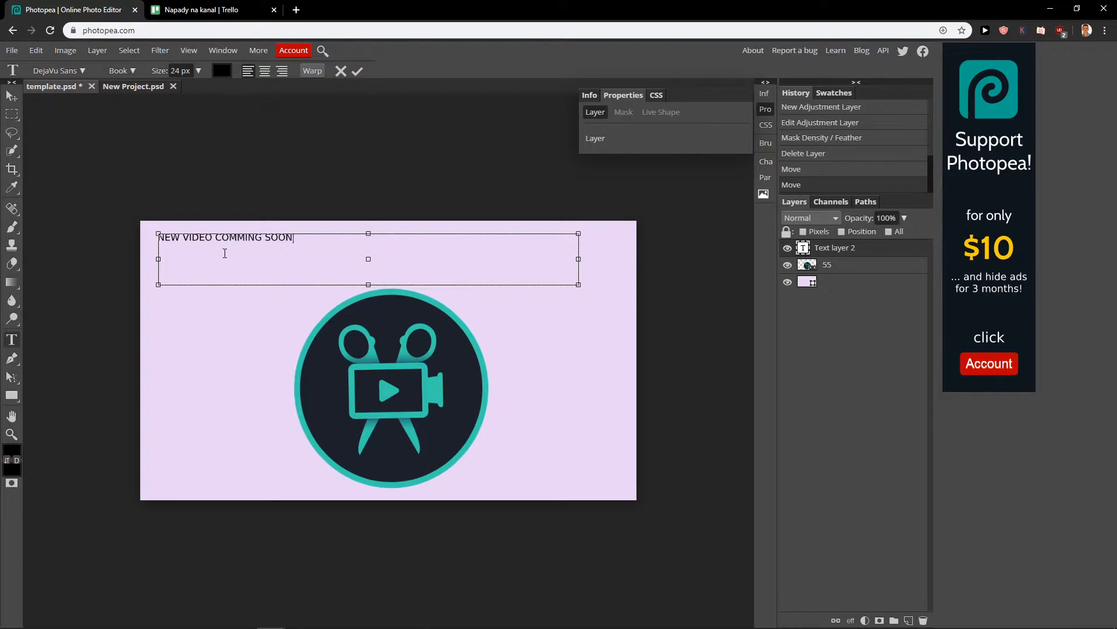
text(!)
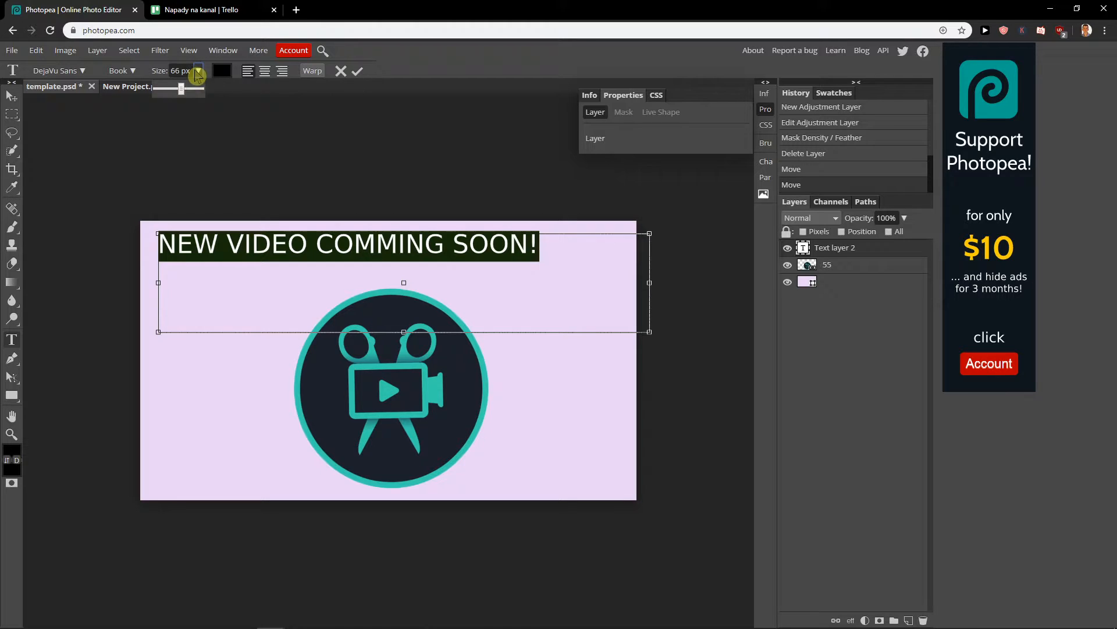
drag(181, 89, 186, 88)
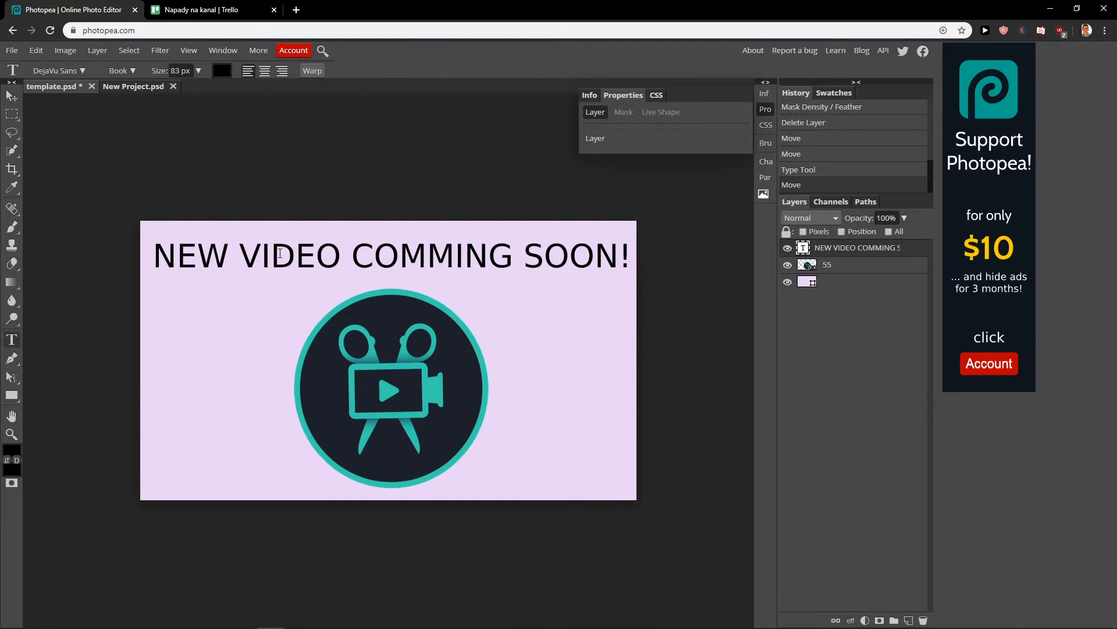
Change the heading's font to Jellee from the font list.
click(58, 70)
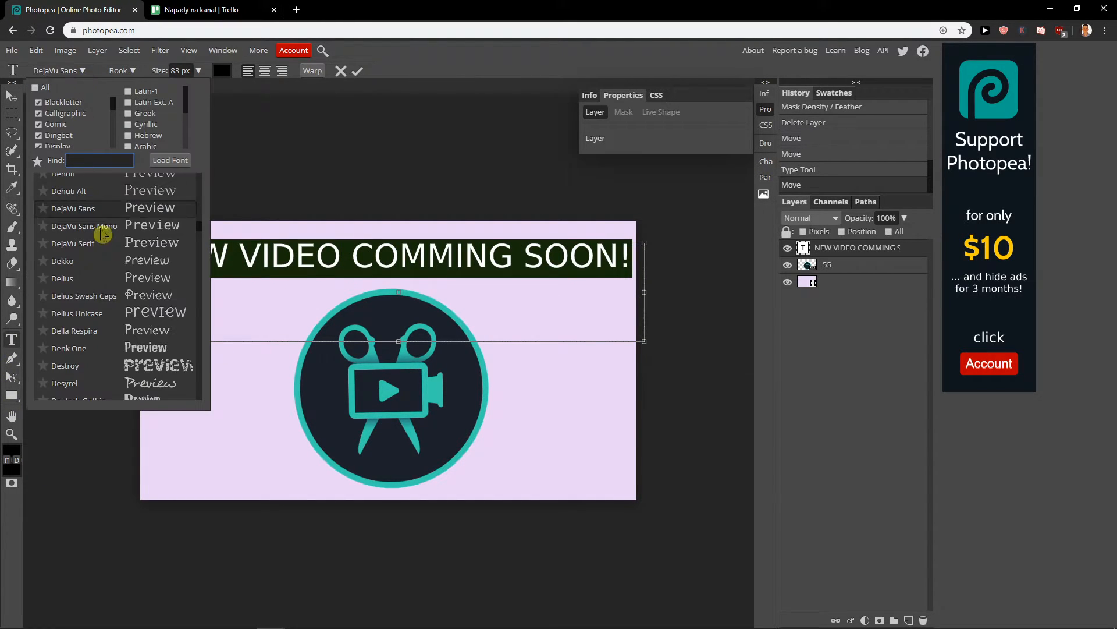
scroll(down, 3)
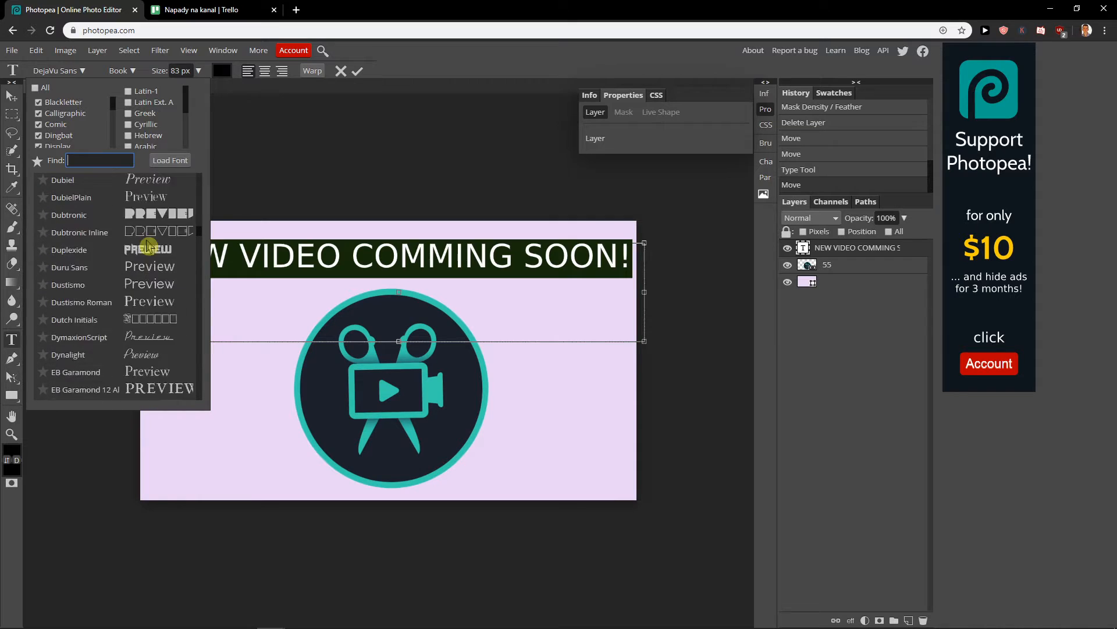
scroll(down, 3)
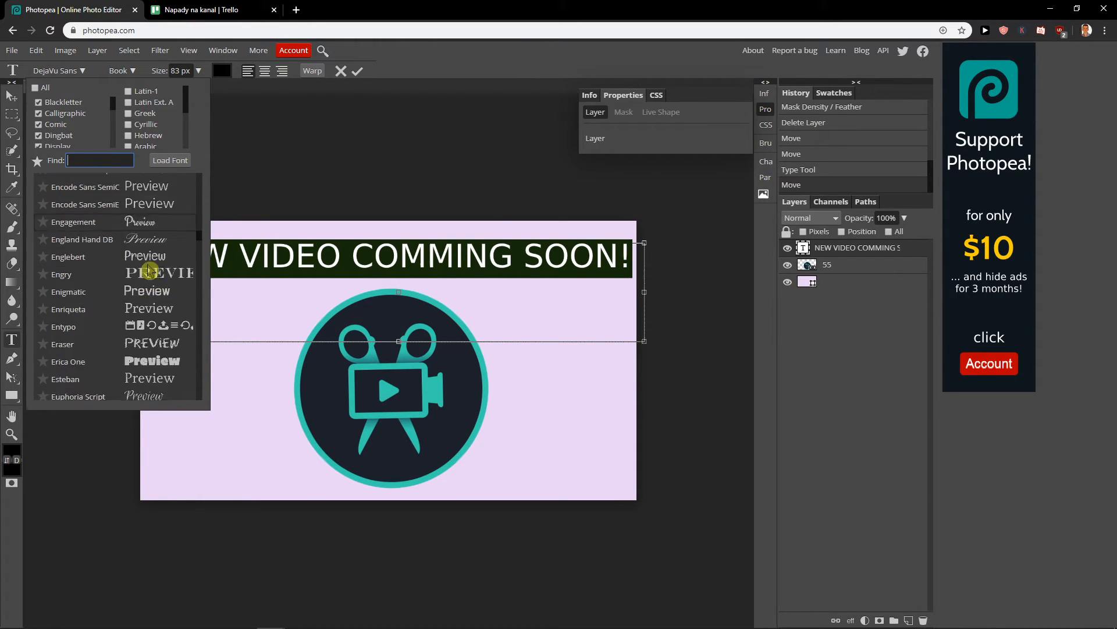
scroll(down, 3)
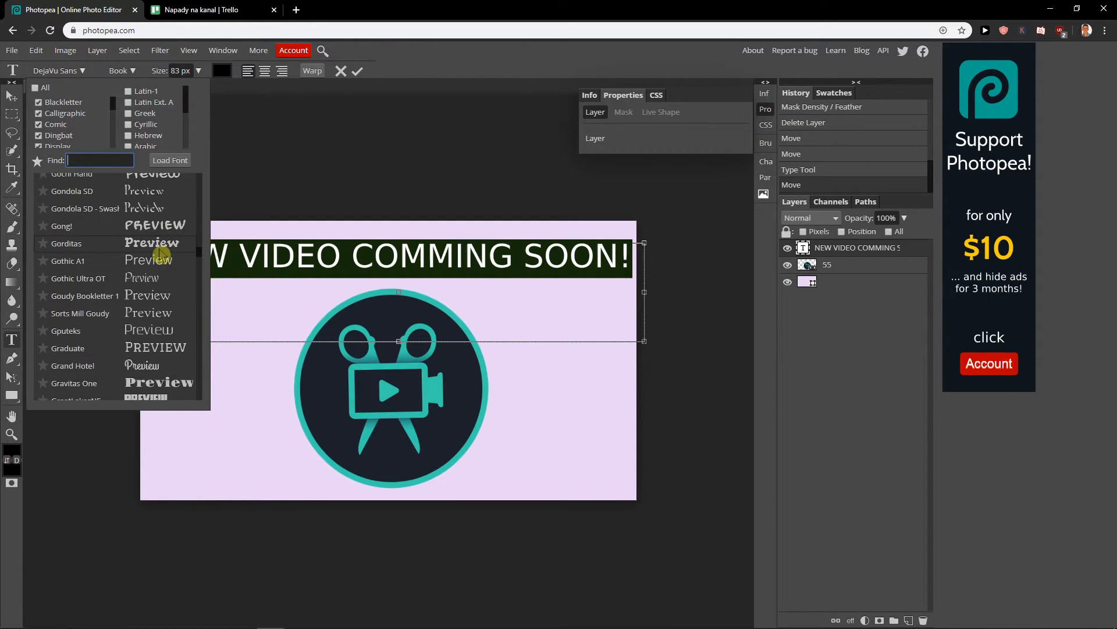
scroll(down, 3)
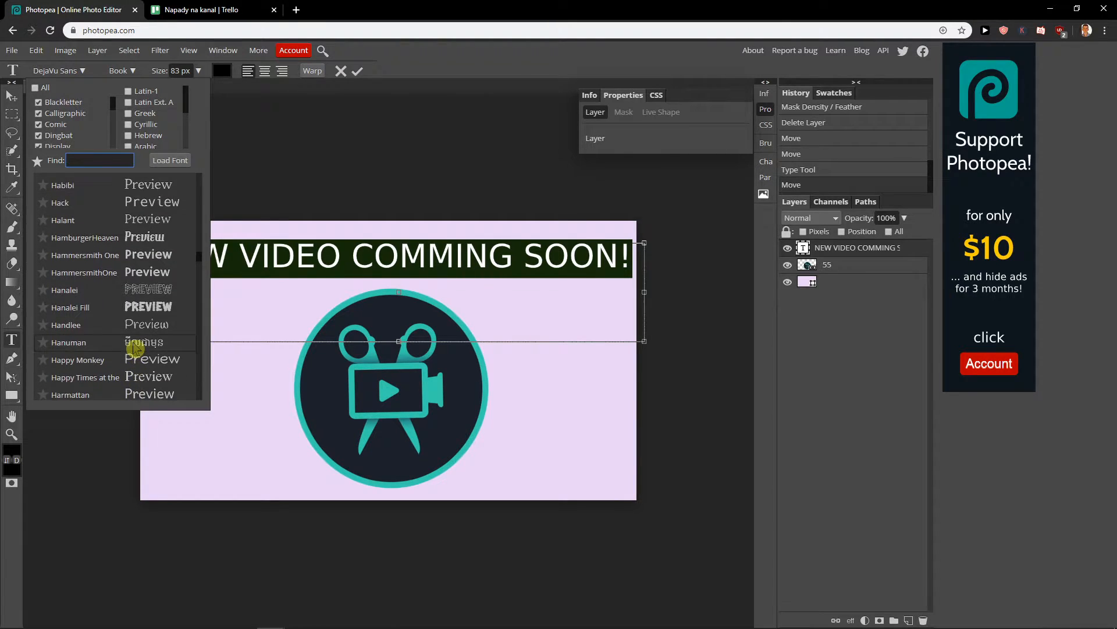
scroll(down, 3)
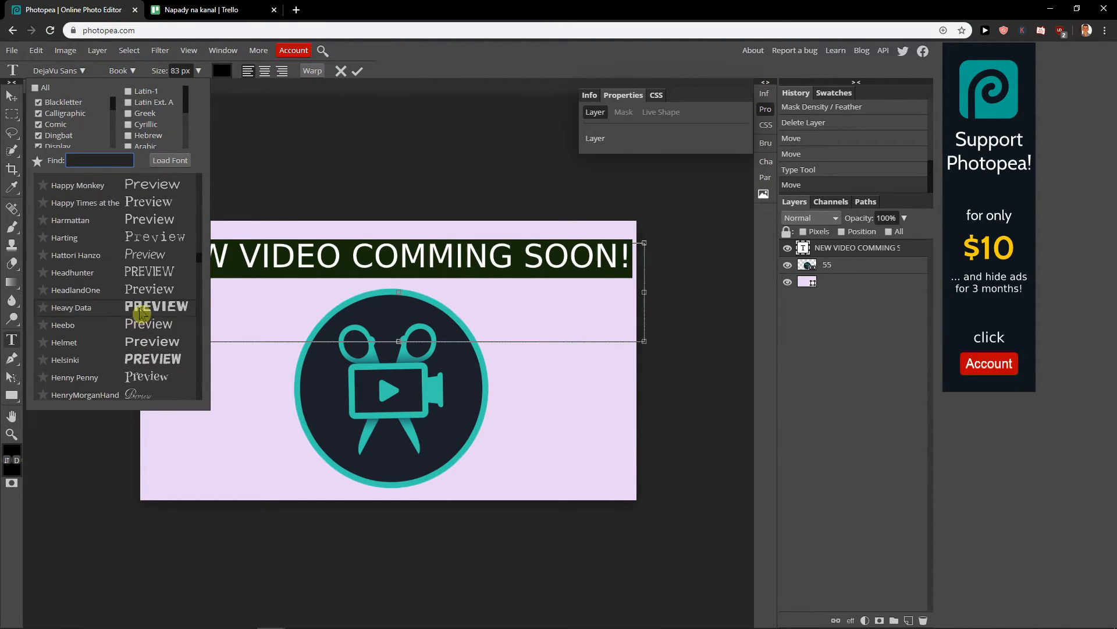
scroll(down, 3)
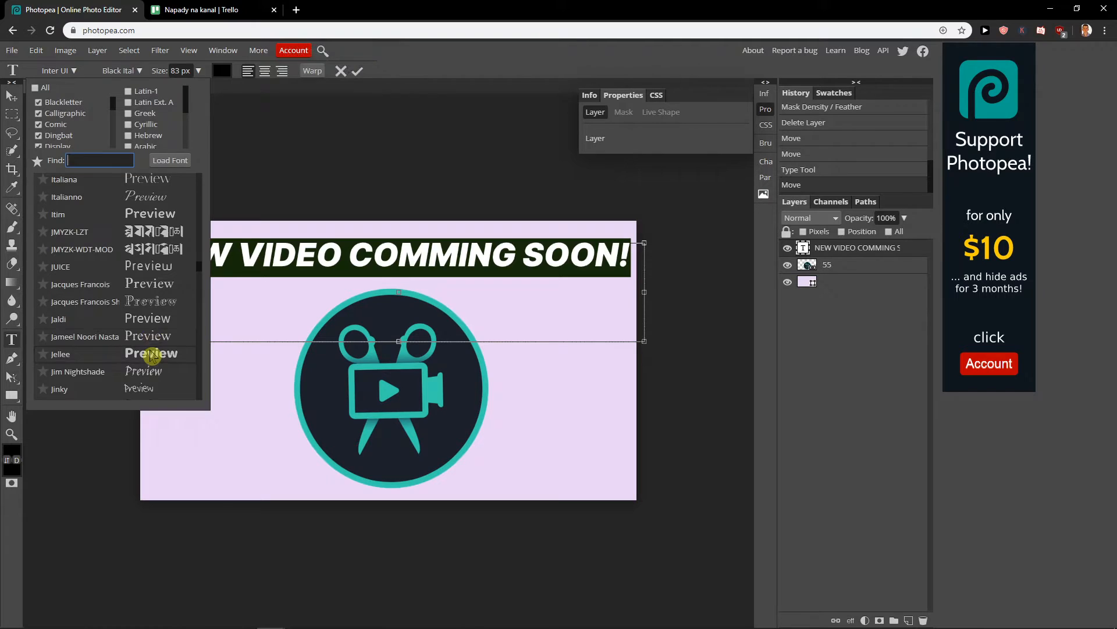
click(60, 354)
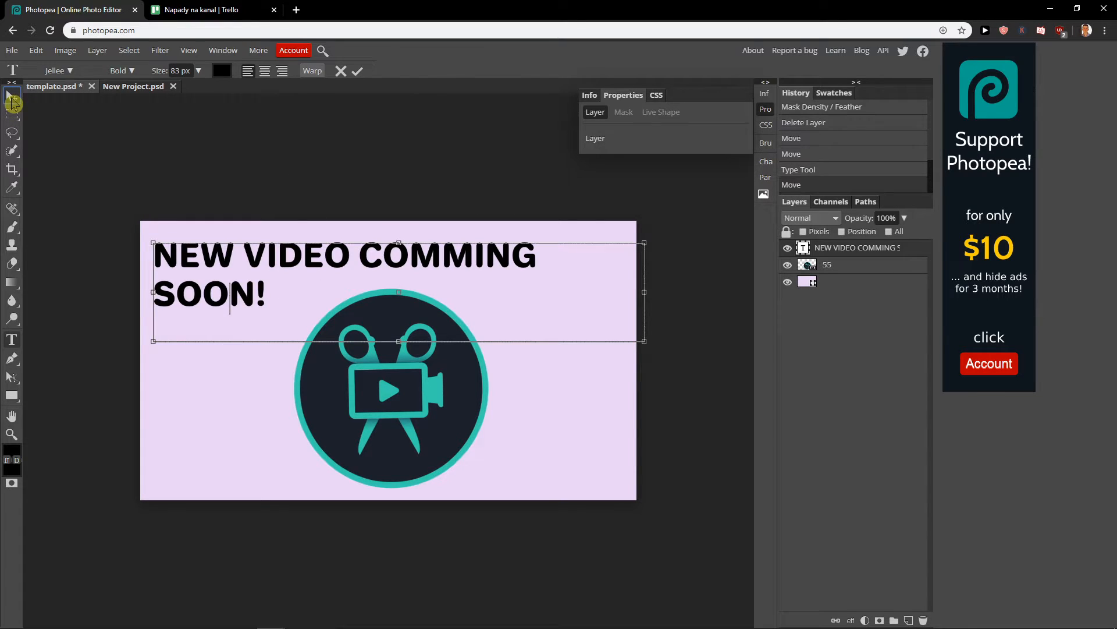
Apply a Stroke outline to the heading layer via Layer Style, trying opacity around 60% then back.
right_click(856, 247)
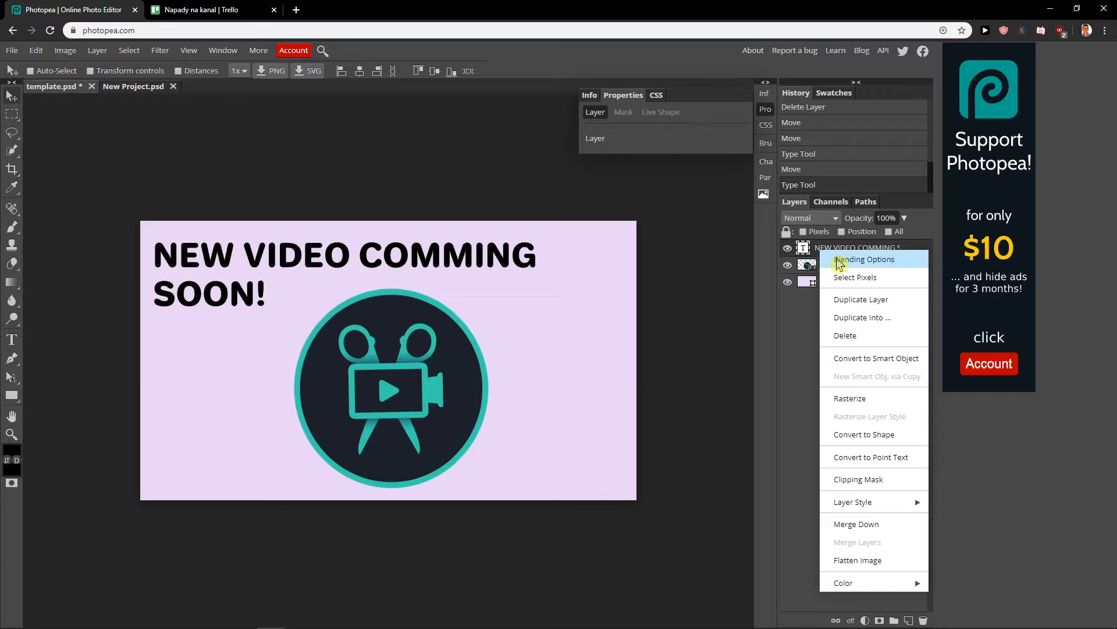
click(864, 259)
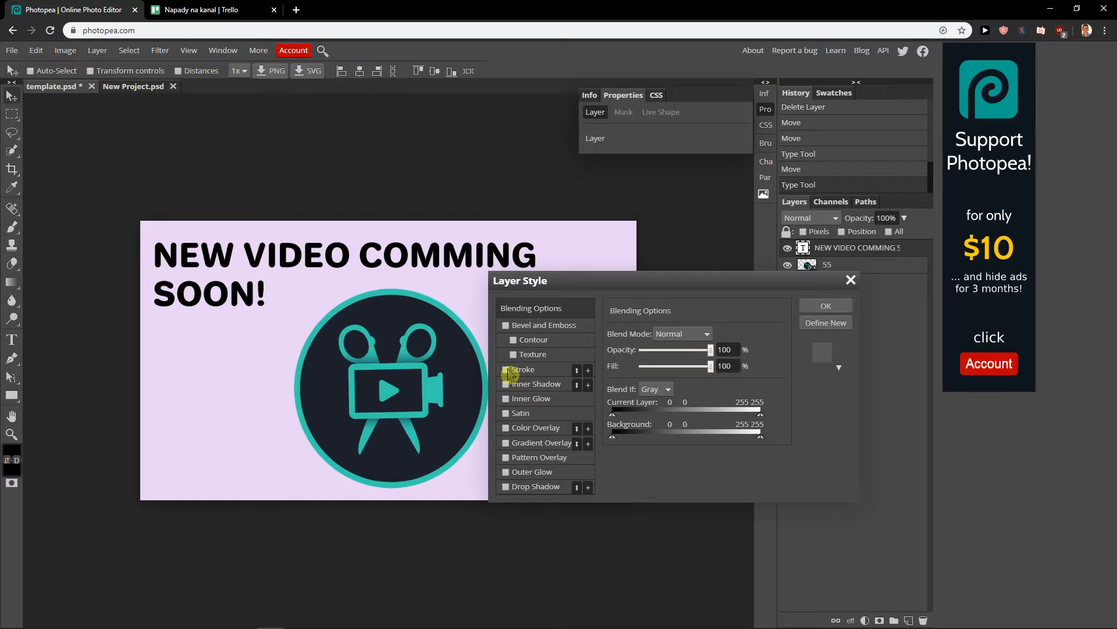
click(505, 369)
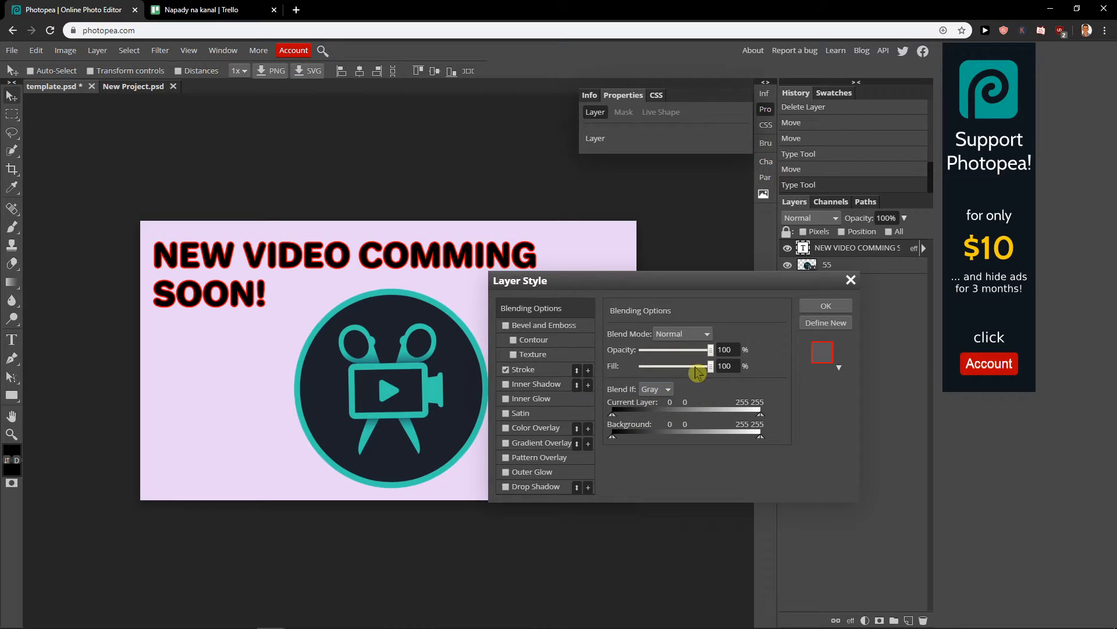
drag(710, 350, 682, 349)
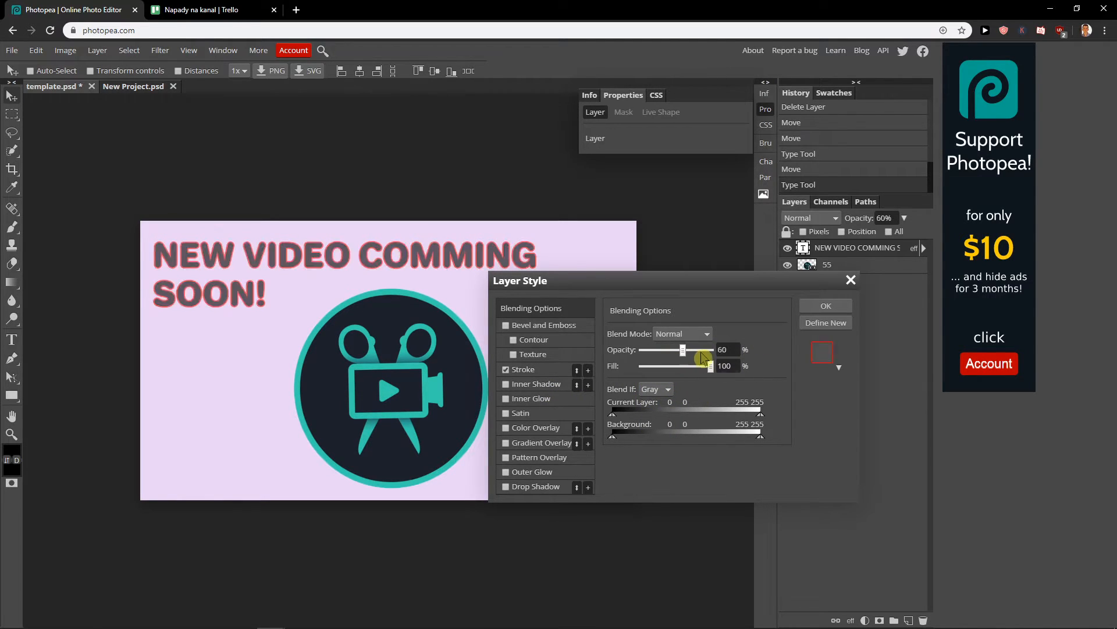
drag(683, 349, 709, 349)
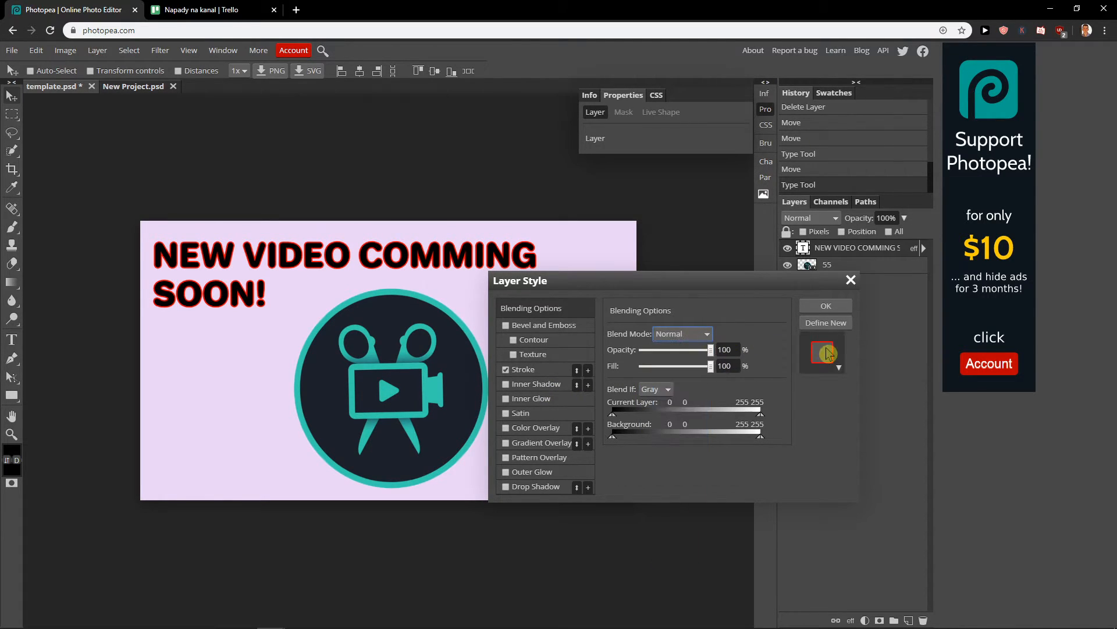
Save the layer style as a new preset and set Blend If to the Green channel.
click(826, 323)
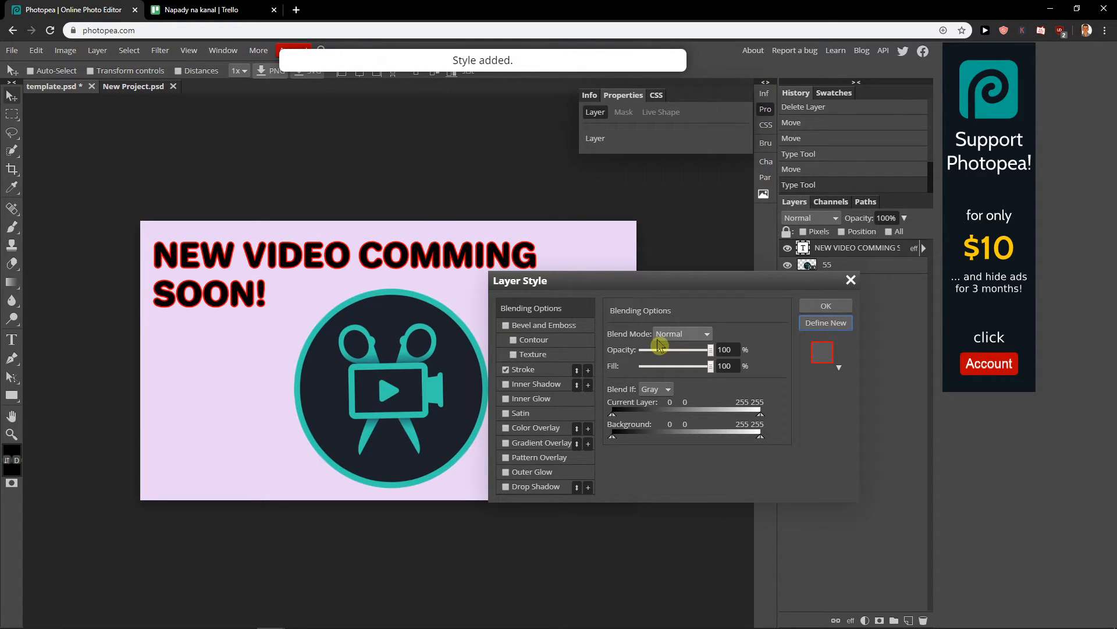
click(657, 389)
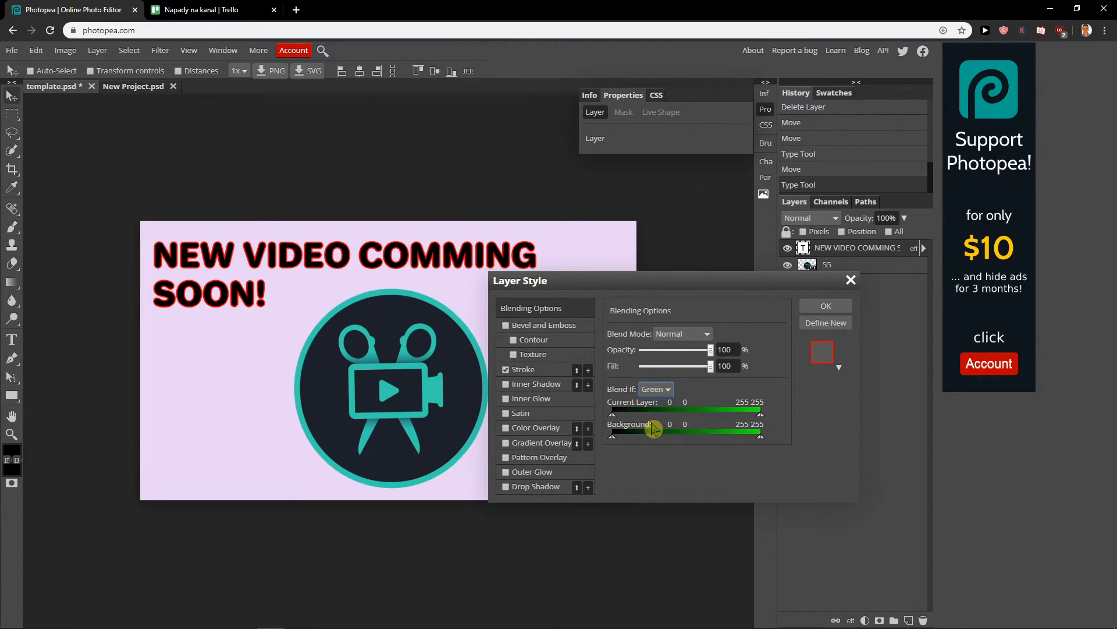
drag(653, 429, 611, 429)
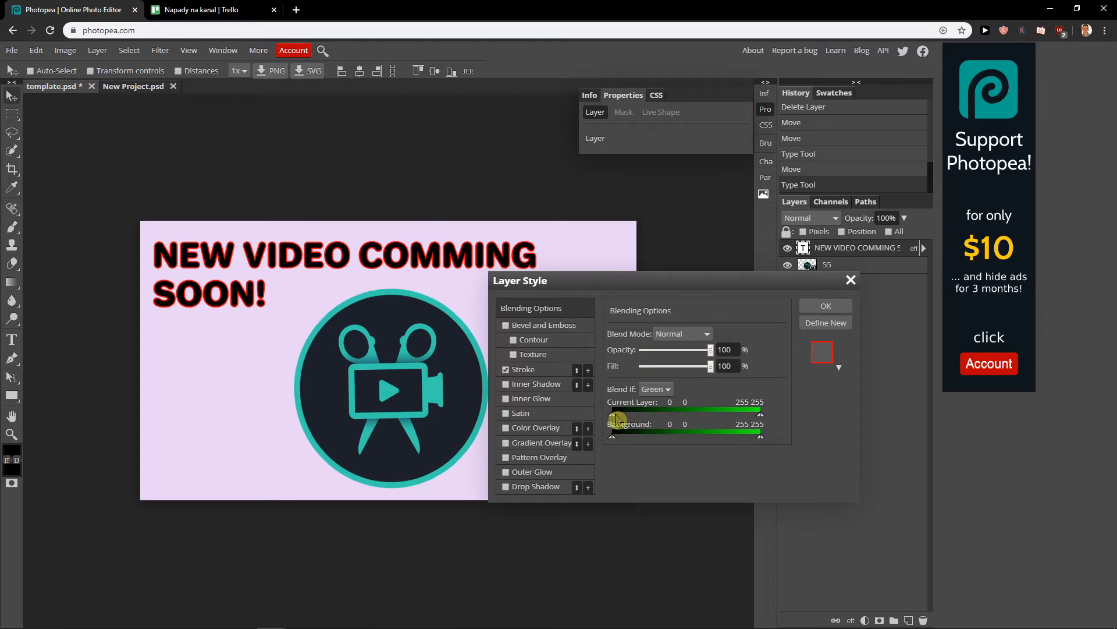
mouse_move(589, 417)
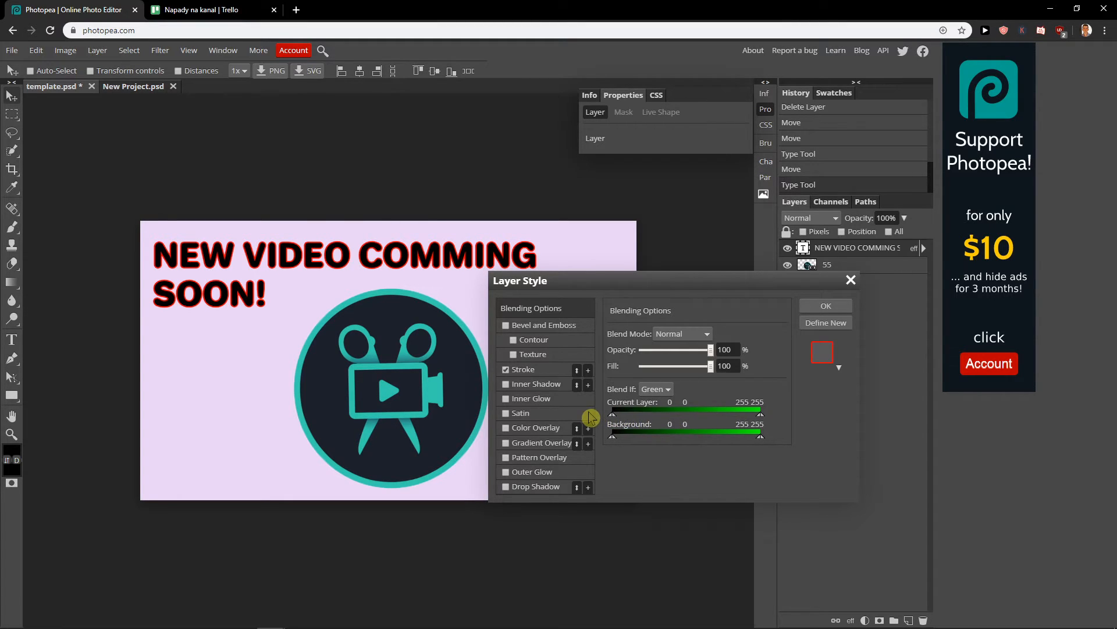
click(524, 369)
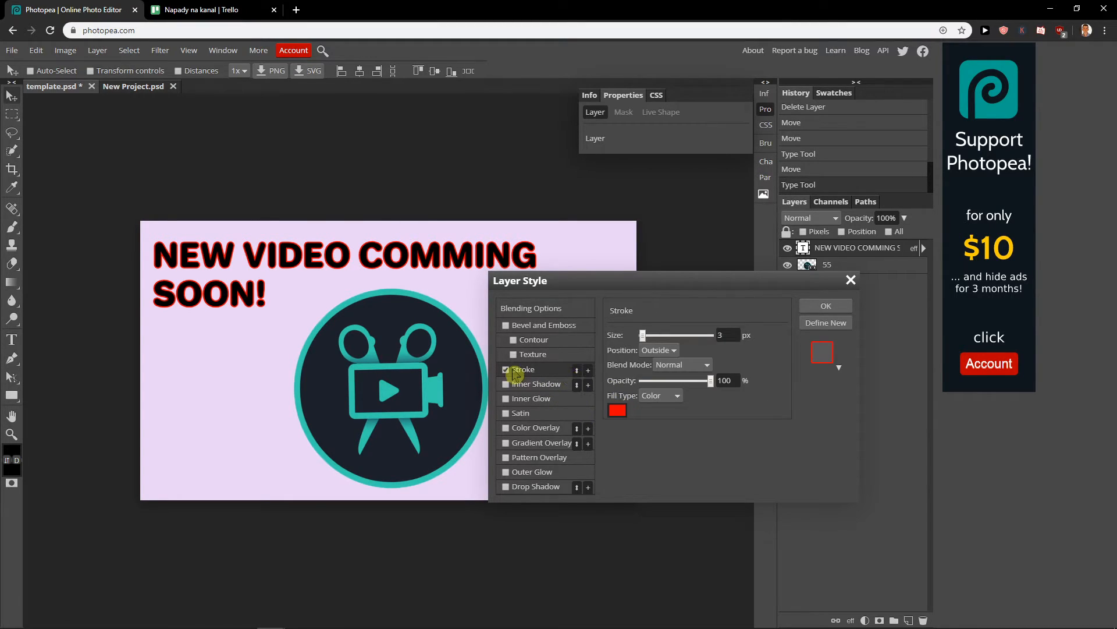
Make the stroke white, try 21 px then settle on 4 px, positioned outside the letters.
click(617, 410)
text(ffffff)
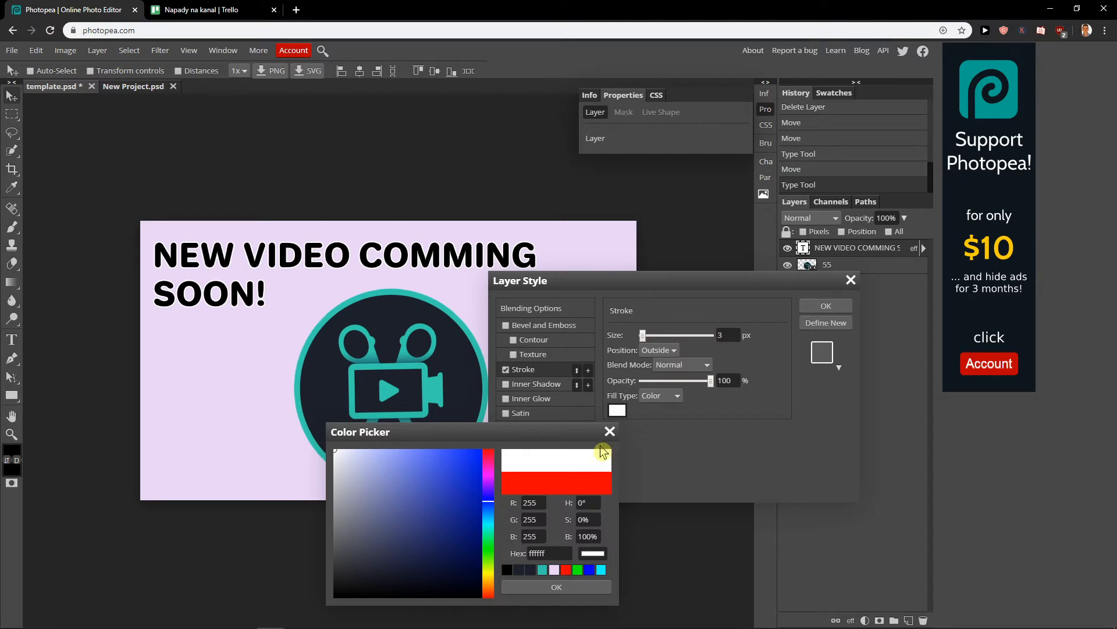
drag(642, 335, 649, 335)
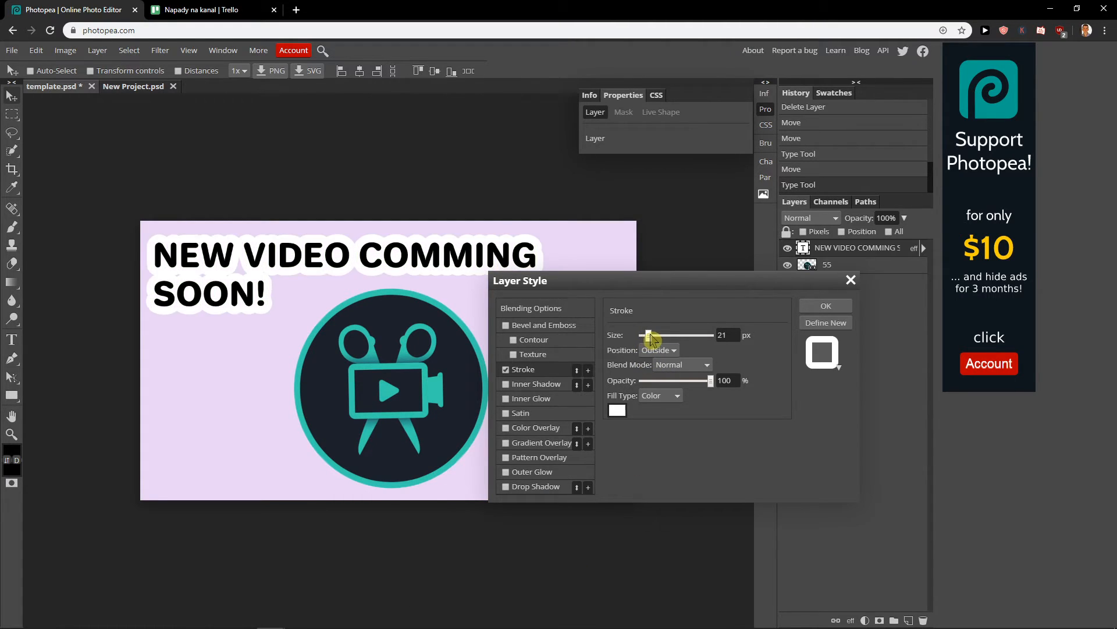
drag(649, 335, 641, 335)
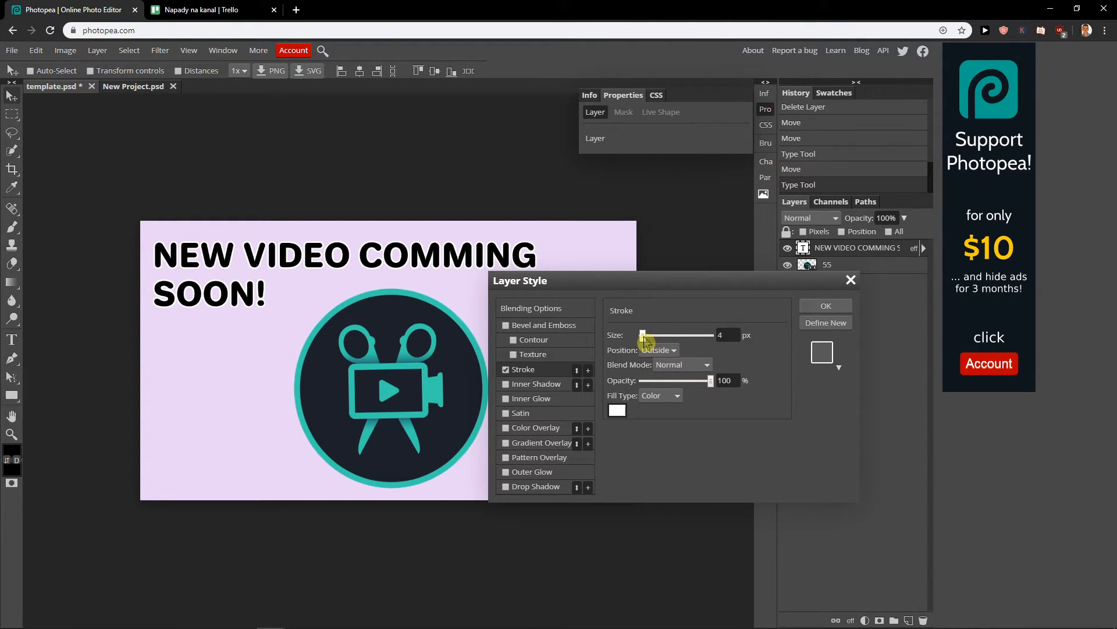
click(657, 349)
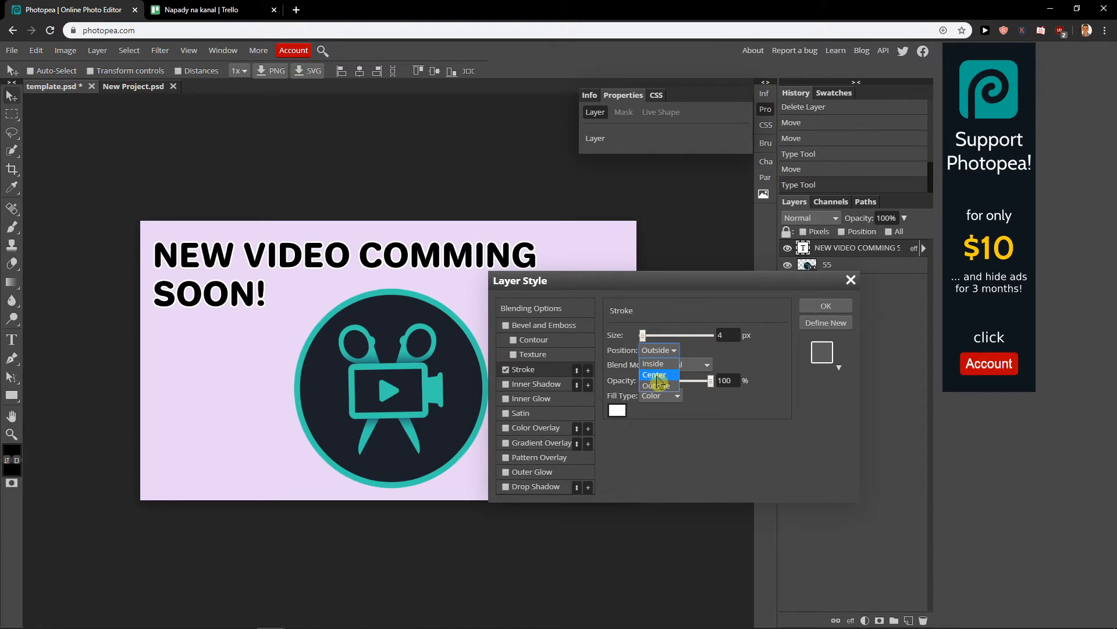
click(656, 385)
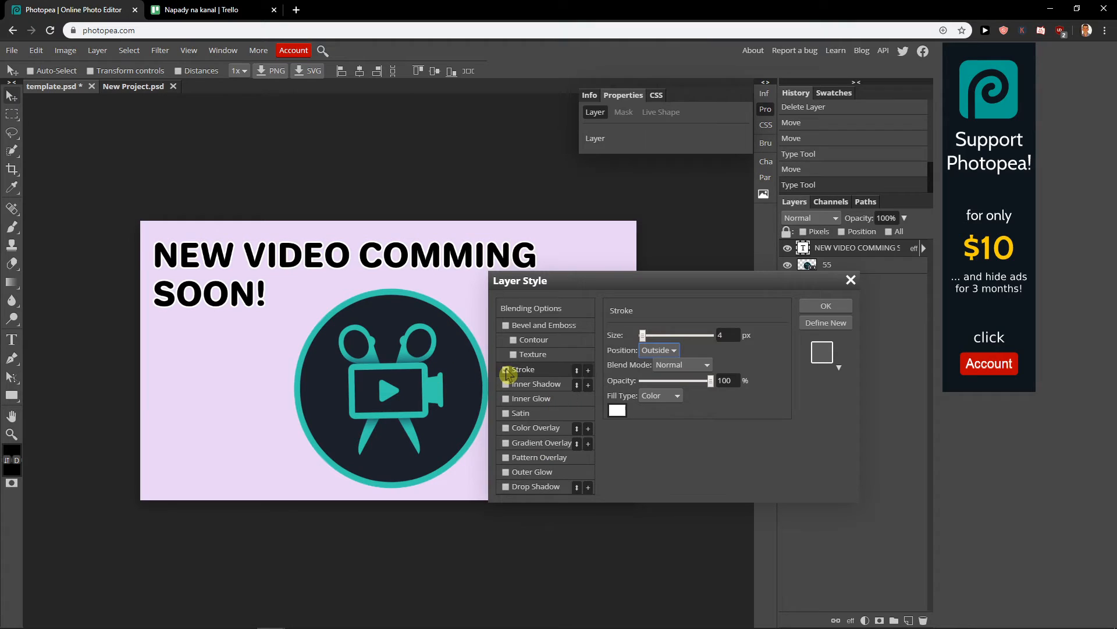
Enable a white Outer Glow at 100% opacity, 32% spread and 20 px size.
click(535, 472)
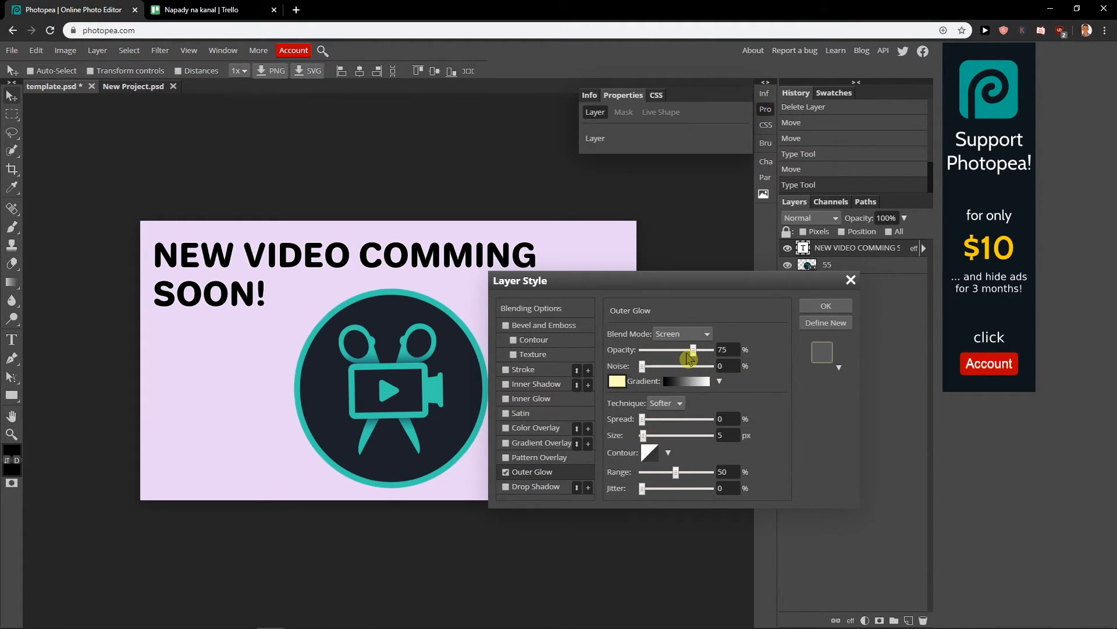
drag(692, 350, 710, 349)
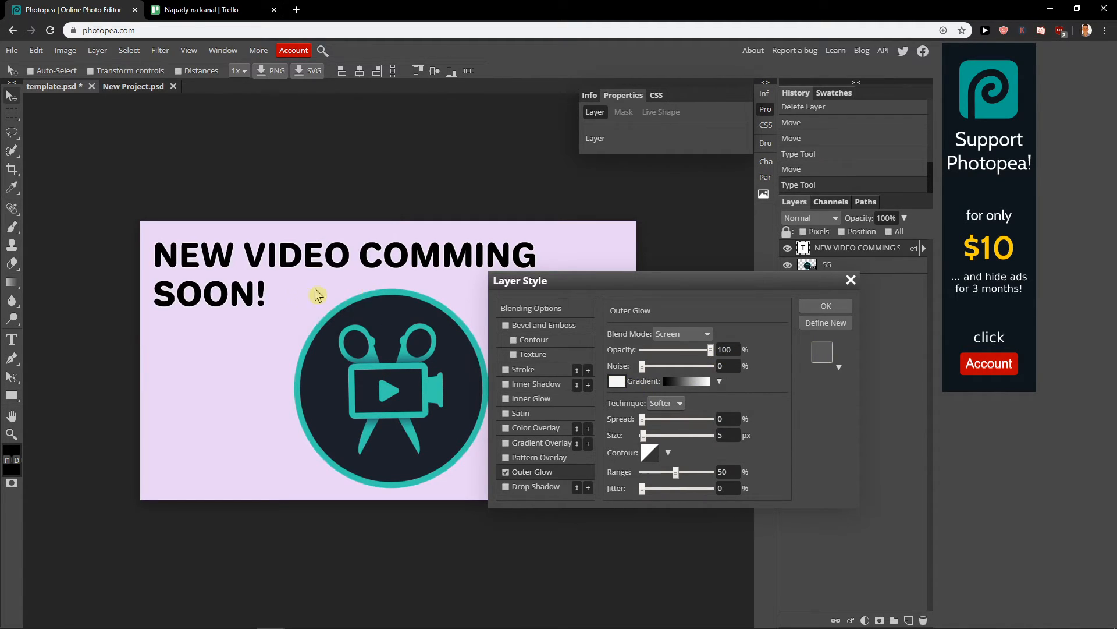
drag(642, 418, 655, 418)
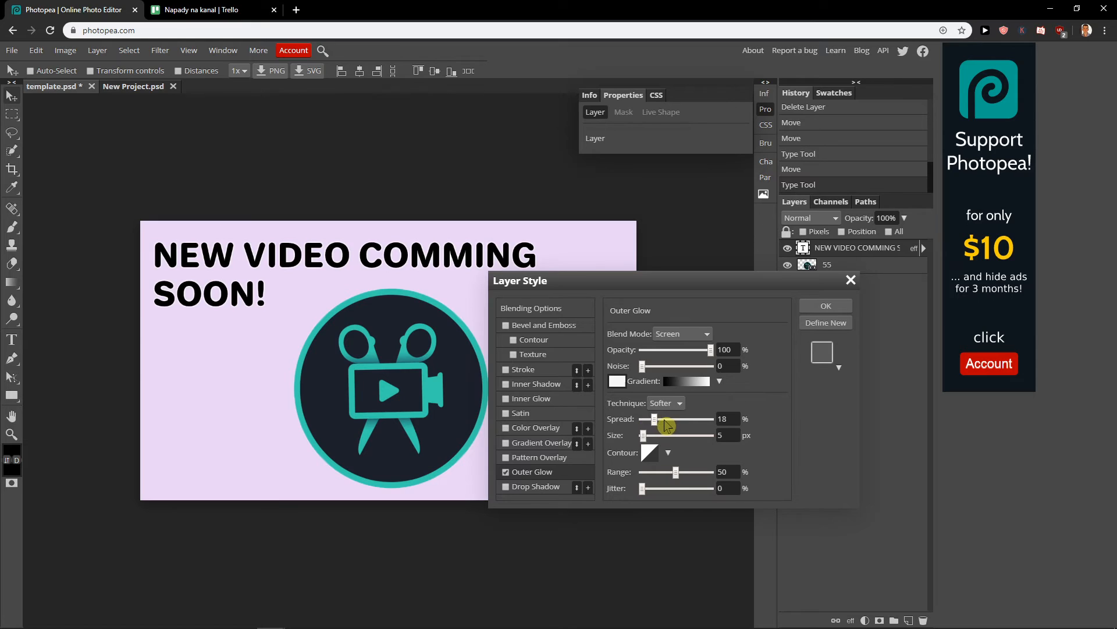
drag(642, 434, 658, 434)
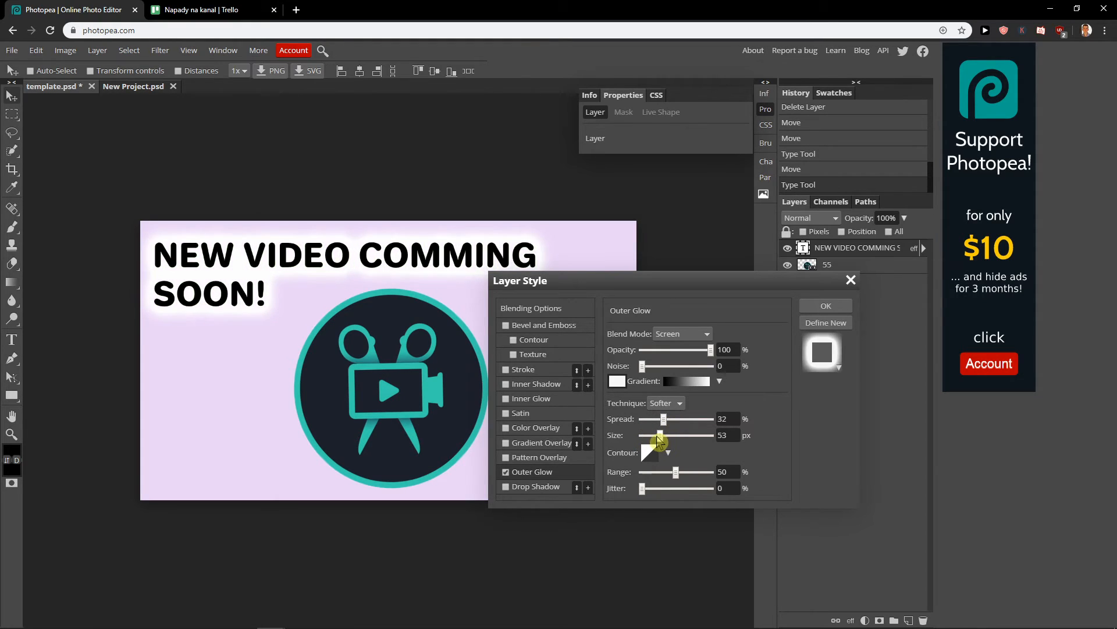
drag(657, 435, 649, 435)
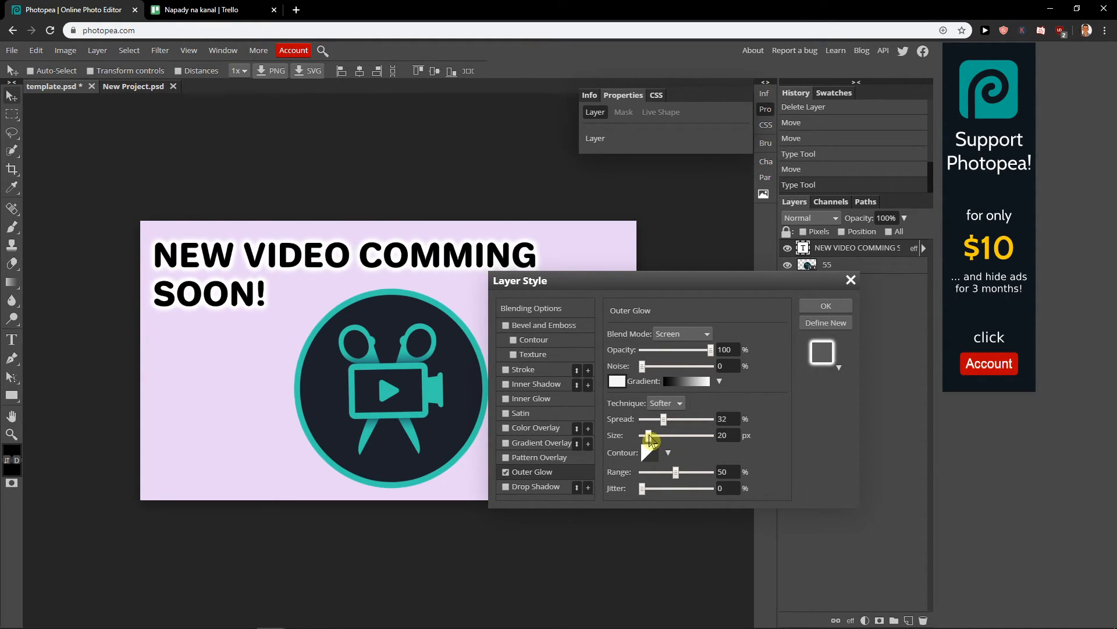
drag(650, 435, 645, 435)
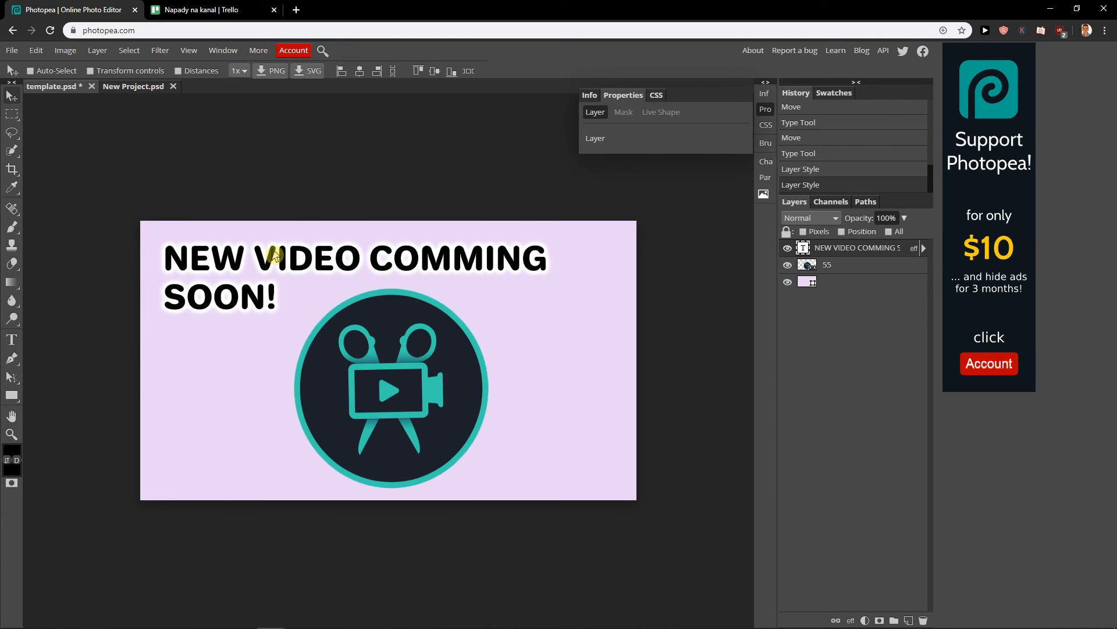
Nudge the glowing headline slightly to the right above the scissors logo.
drag(286, 259, 292, 249)
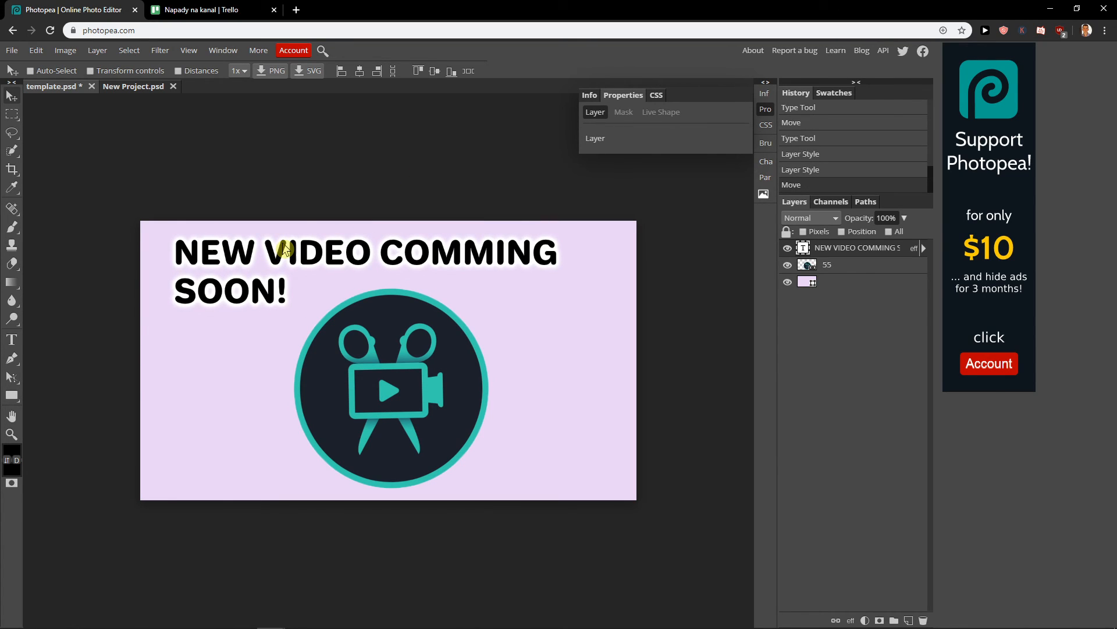